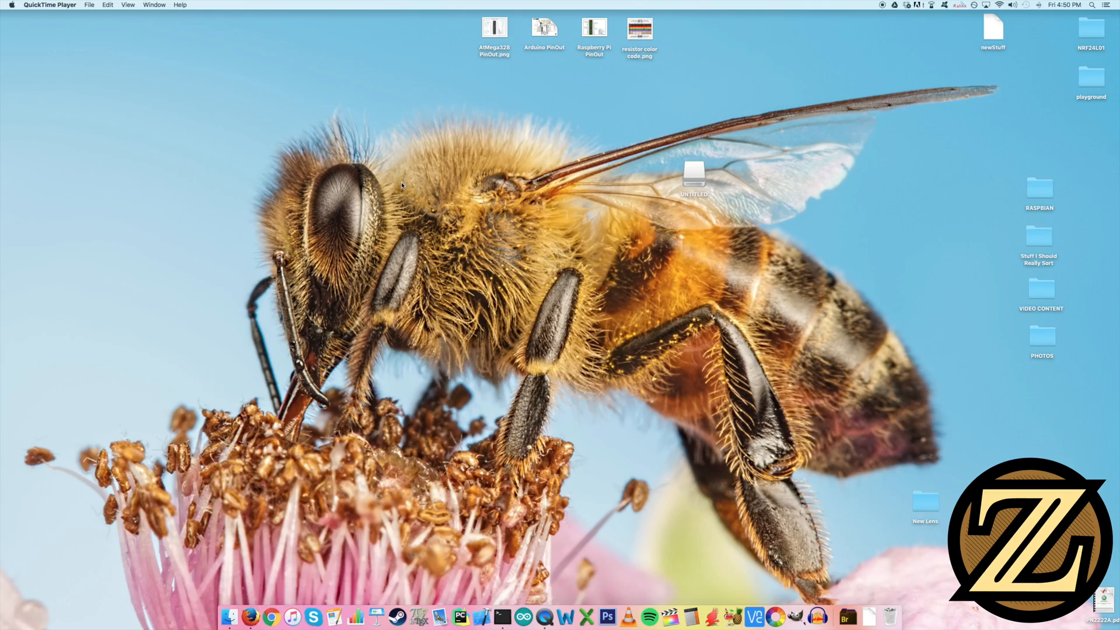
Step: Launch Firefox from the Dock to reach the Google Canada home page
{"action": "left_click", "coordinate": [270, 616]}
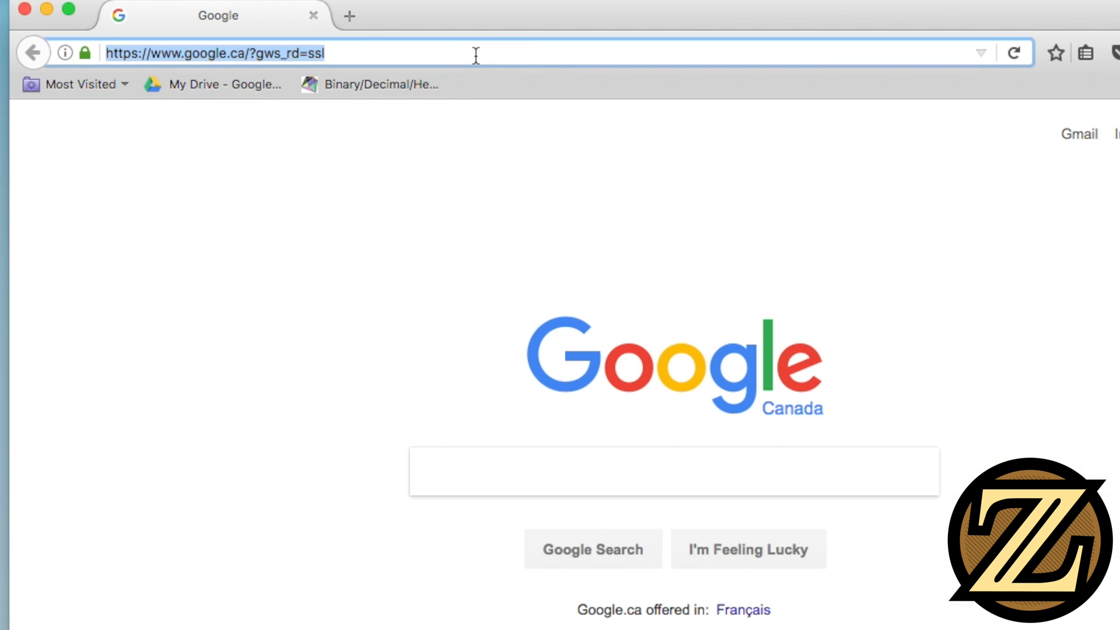
Step: Go to portforward.com/ and open the AirRouter brand page with its AirOS model
{"action": "type", "text": "portforward.com/"}
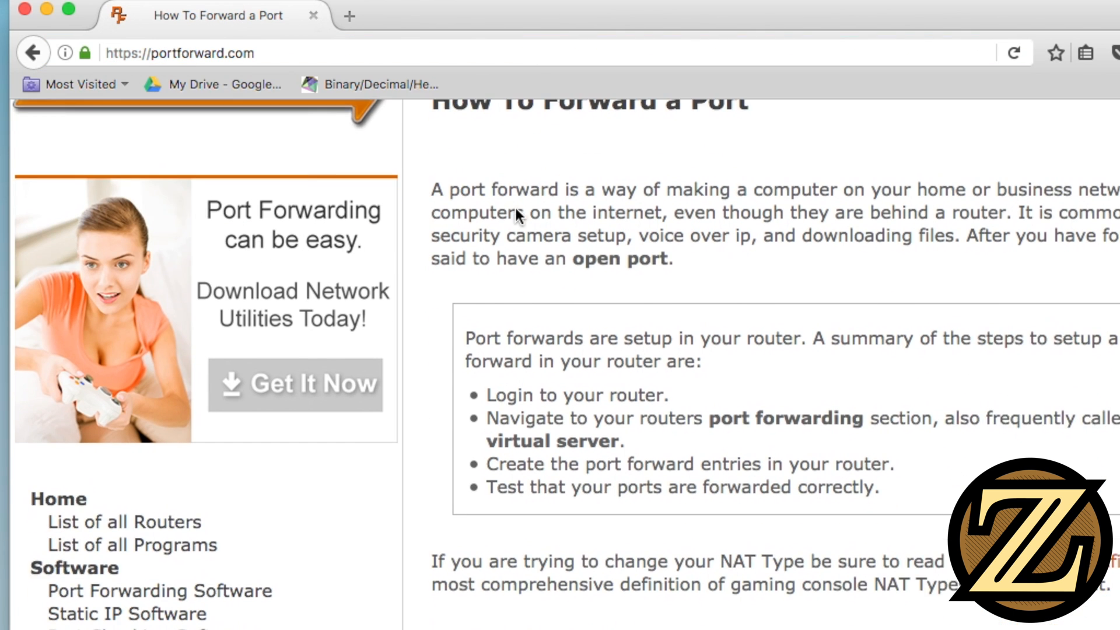
{"action": "scroll", "scroll_direction": "down", "scroll_amount": 3}
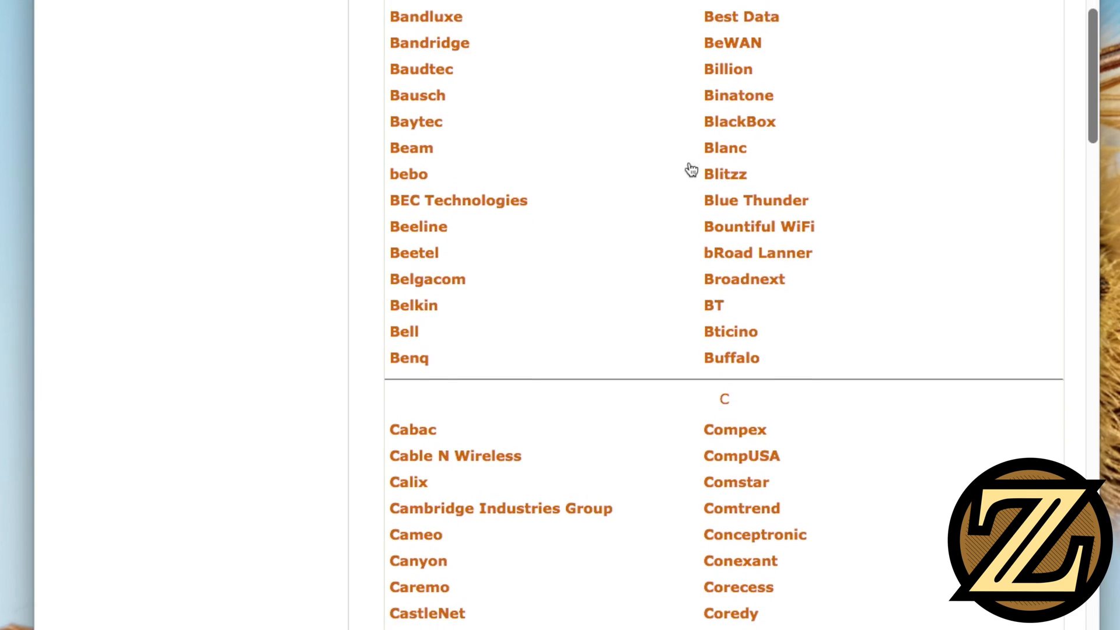
{"action": "scroll", "scroll_direction": "up", "scroll_amount": 3}
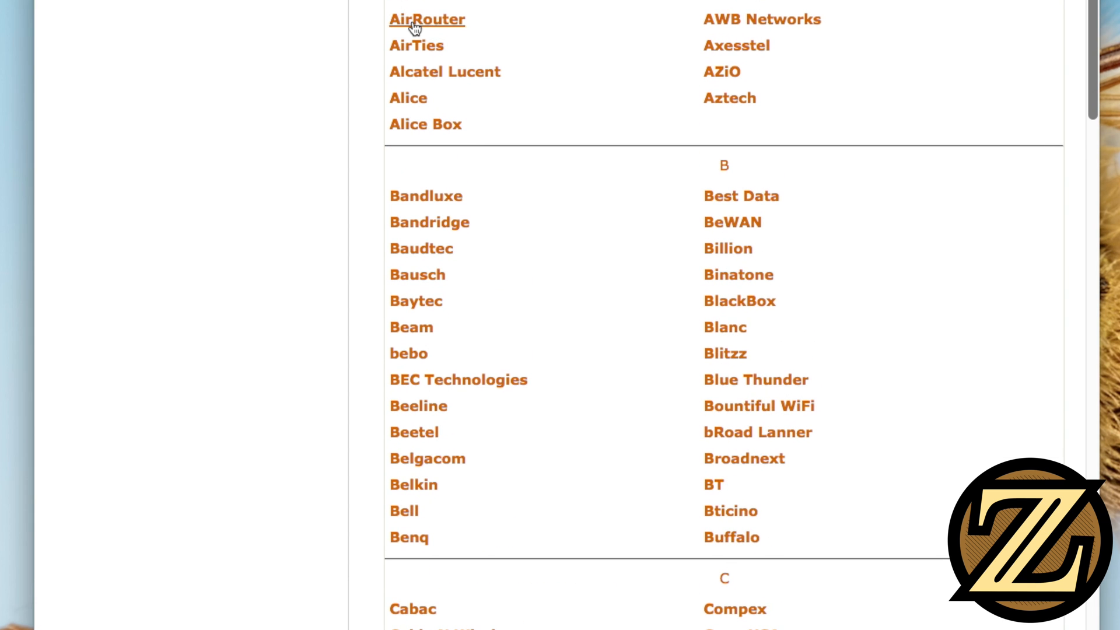
{"action": "left_click", "coordinate": [426, 20]}
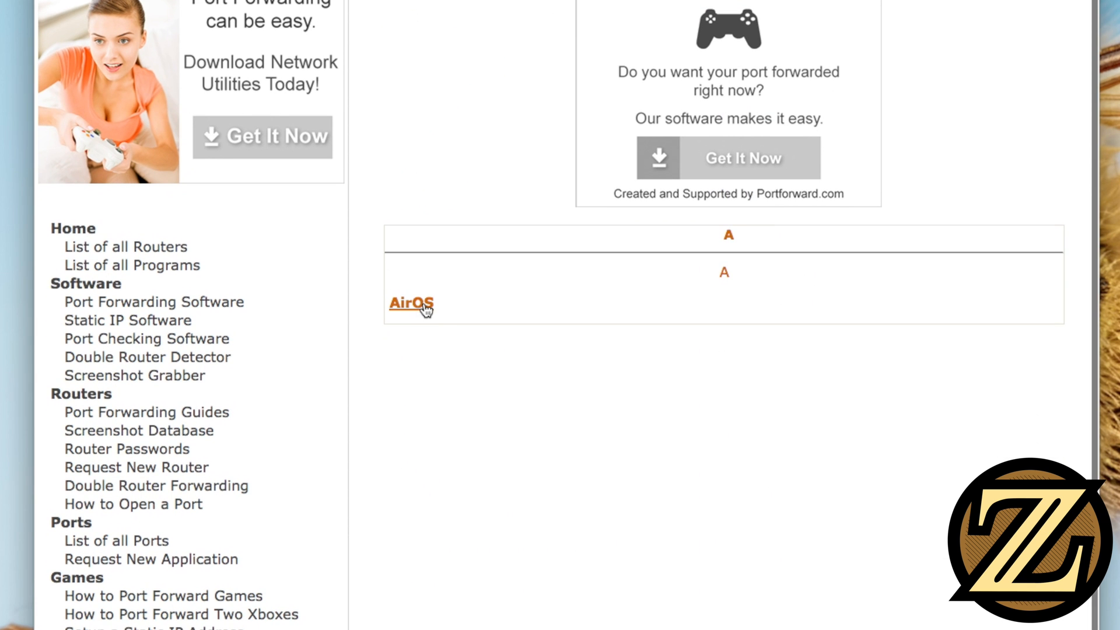